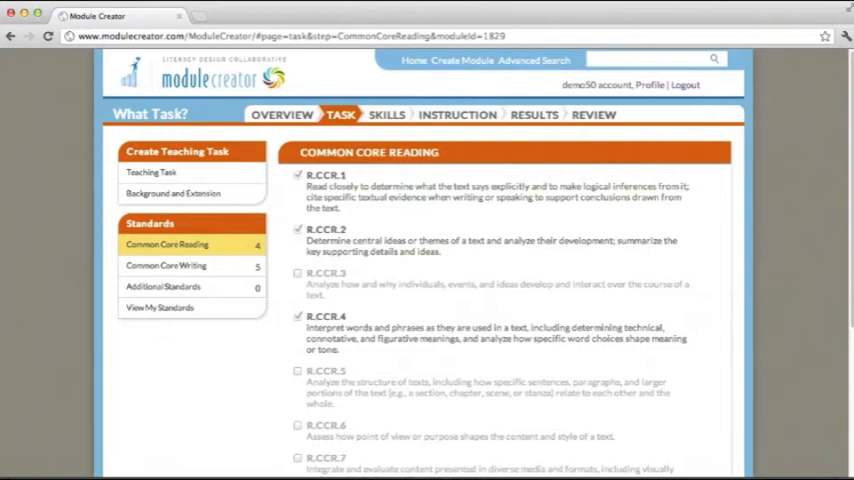
Tick anchor reading standard R.CCR.7 on the Common Core Reading page
scroll(down, 3)
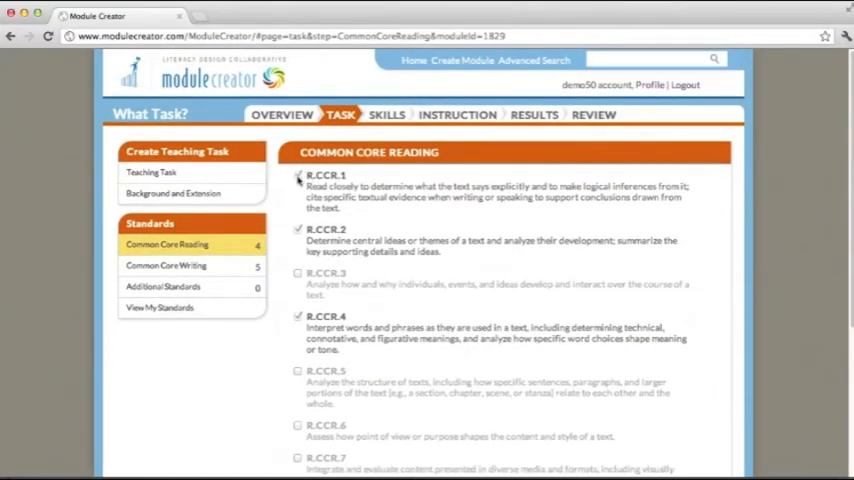
click(298, 177)
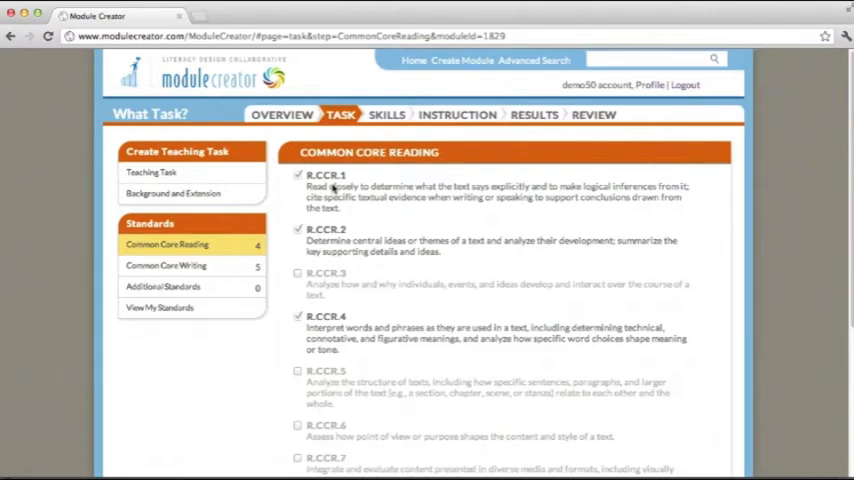
scroll(down, 3)
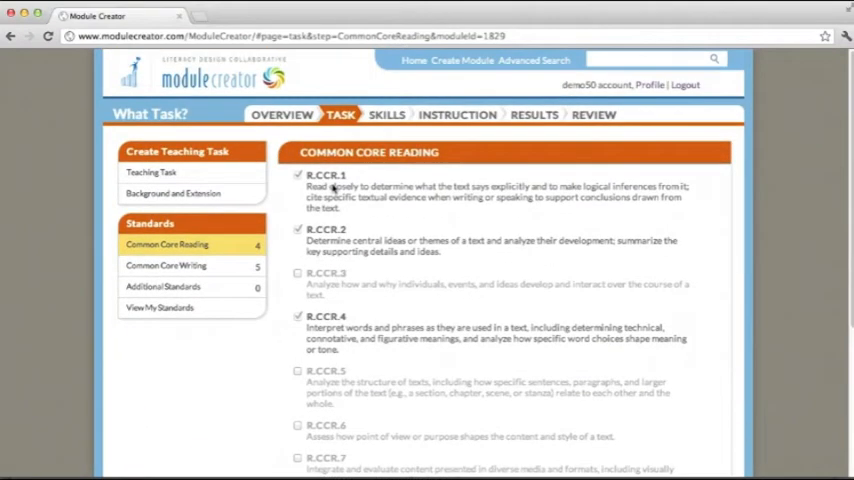
scroll(down, 3)
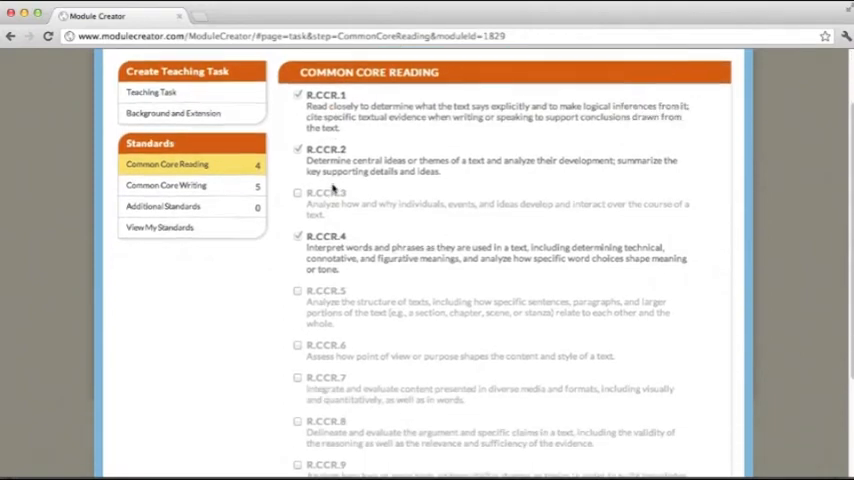
scroll(down, 3)
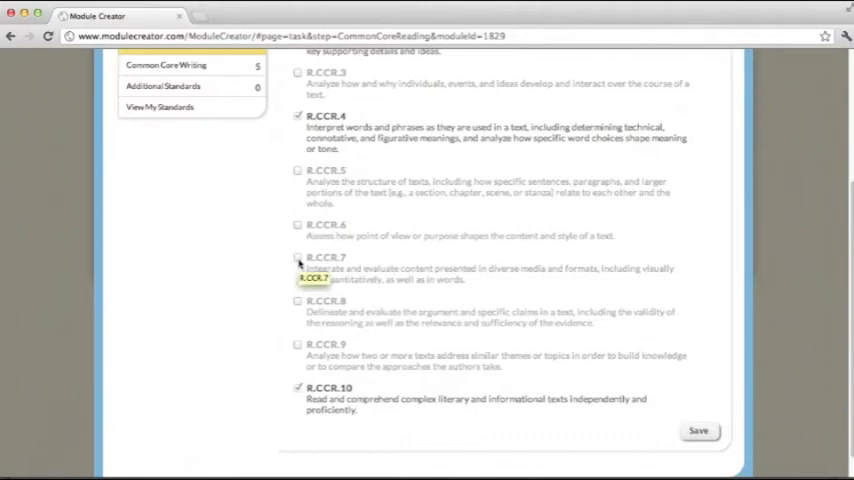
click(298, 258)
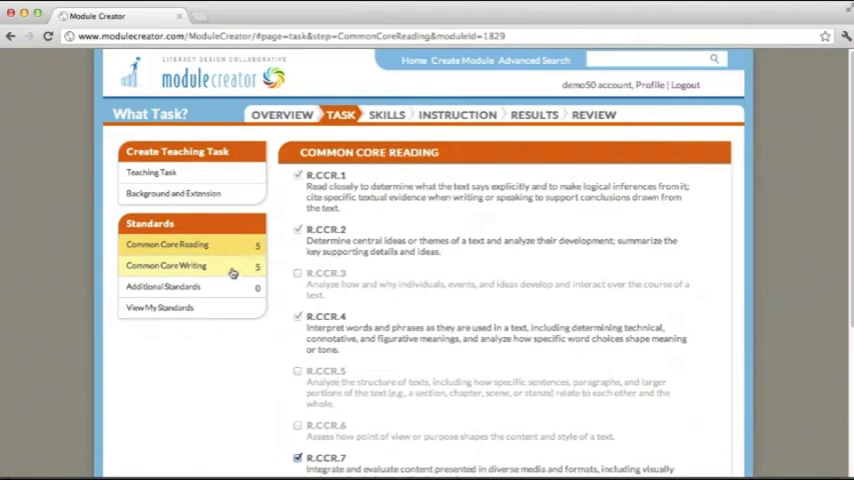
Tick anchor writing standard W.CCR.7 on the Common Core Writing page
click(165, 265)
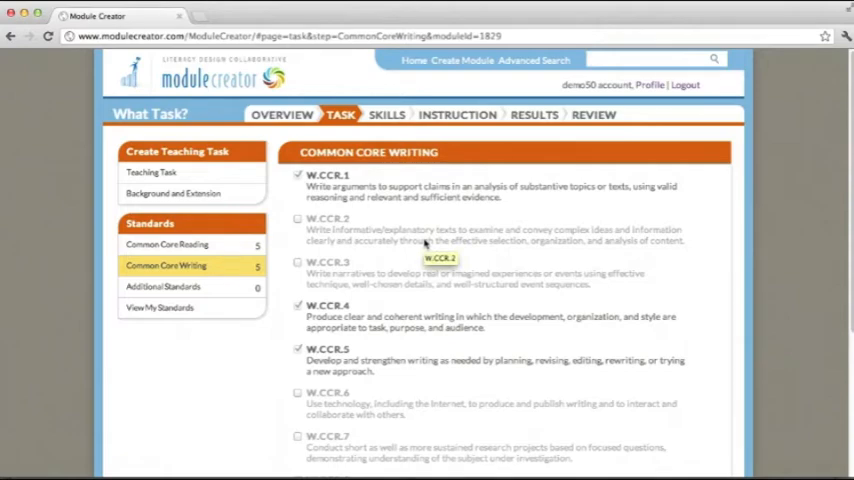
scroll(down, 3)
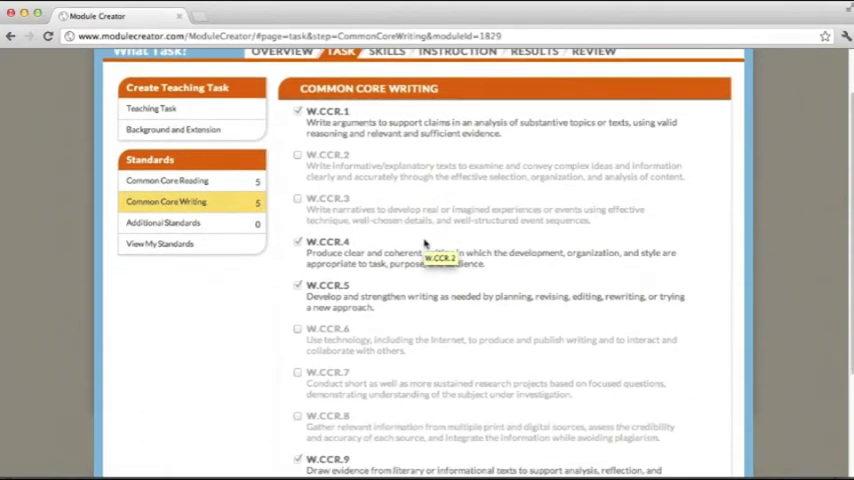
scroll(down, 3)
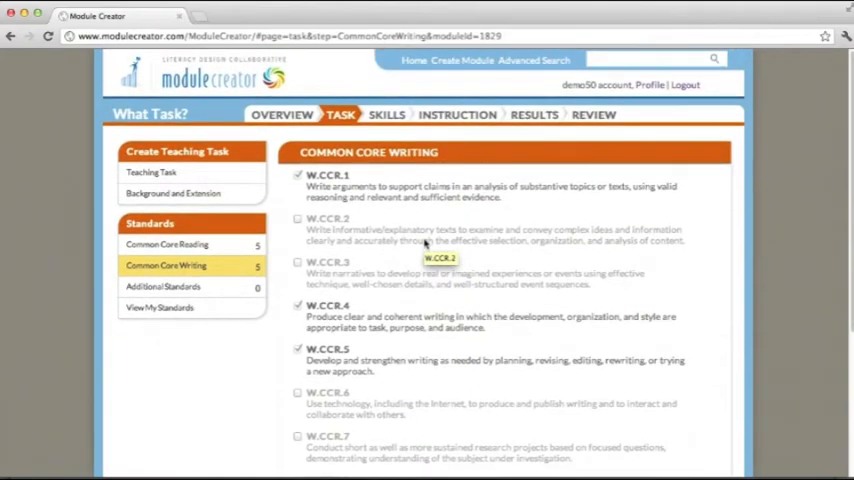
mouse_move(447, 213)
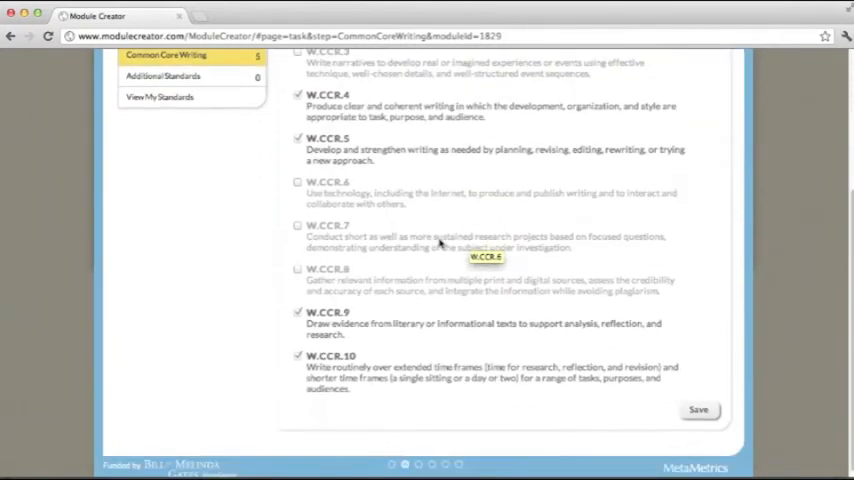
click(298, 226)
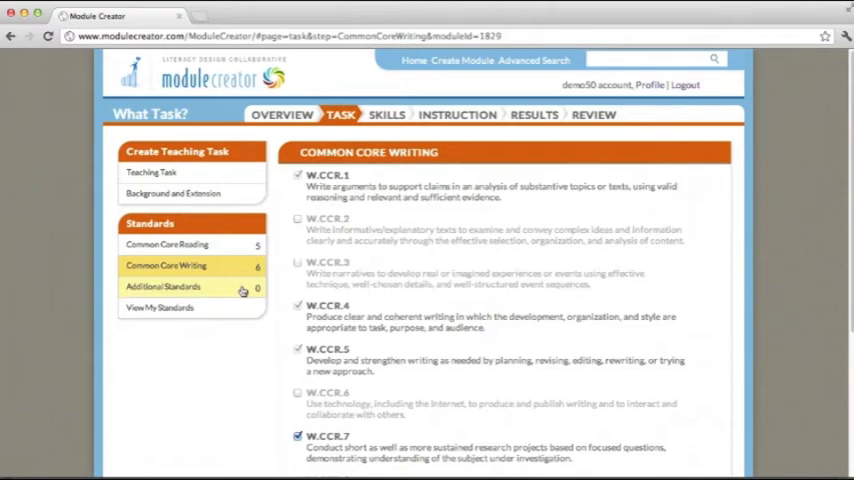
Filter Additional Standards to Common Core, Reading History and Social Studies 6-12, grade 9-10
click(162, 287)
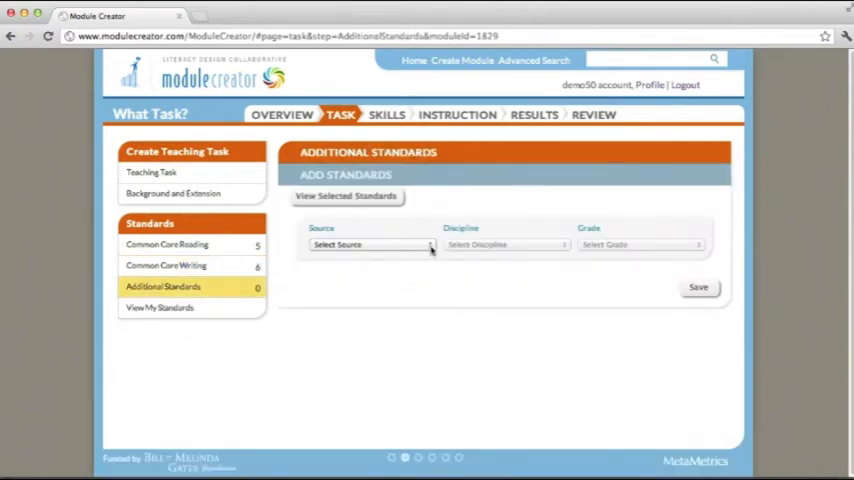
click(370, 244)
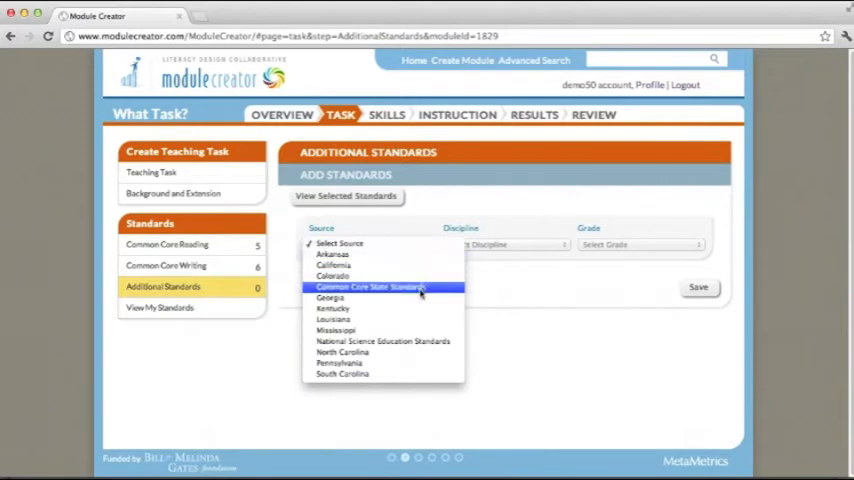
click(371, 287)
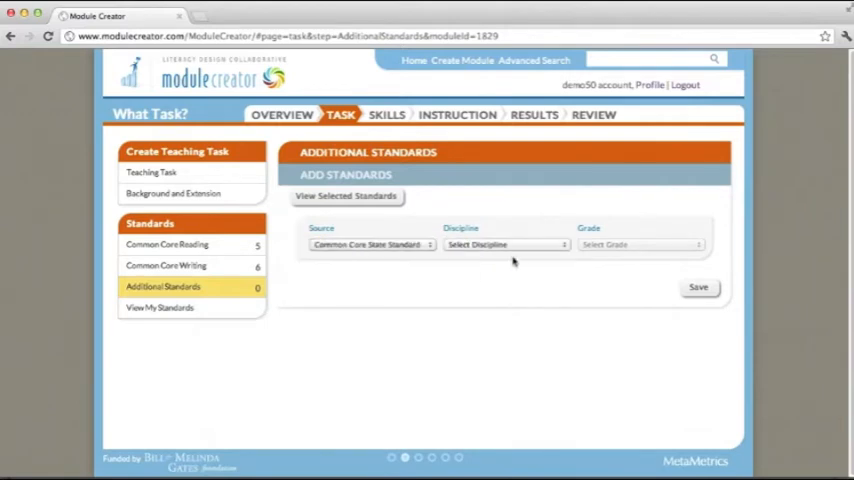
click(505, 244)
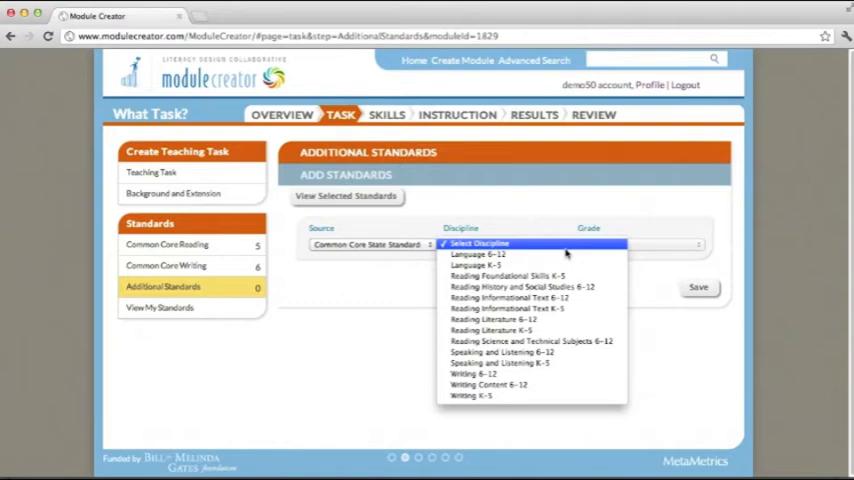
mouse_move(525, 287)
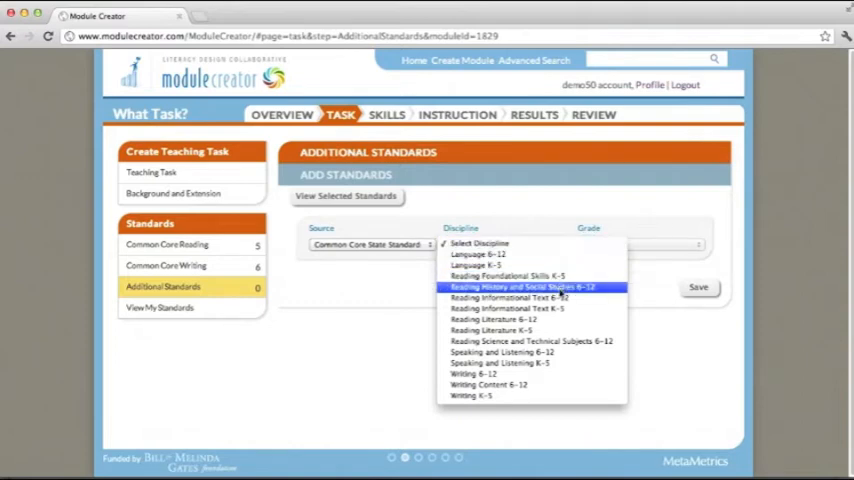
click(524, 287)
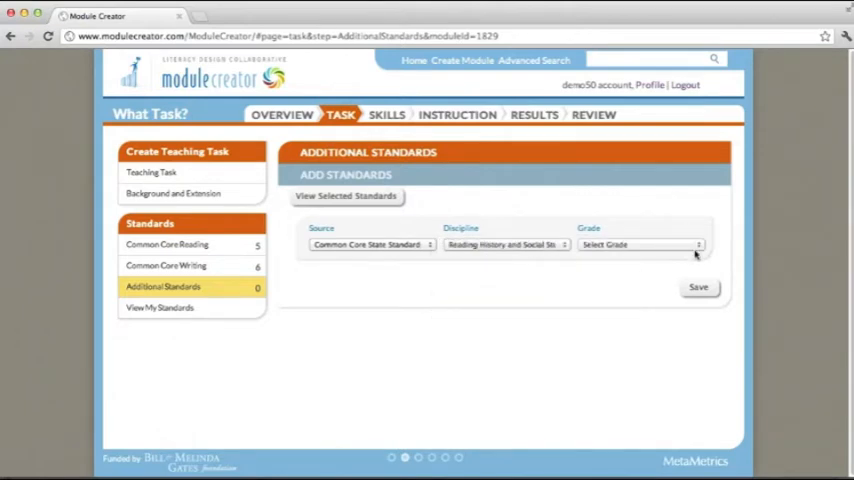
click(640, 244)
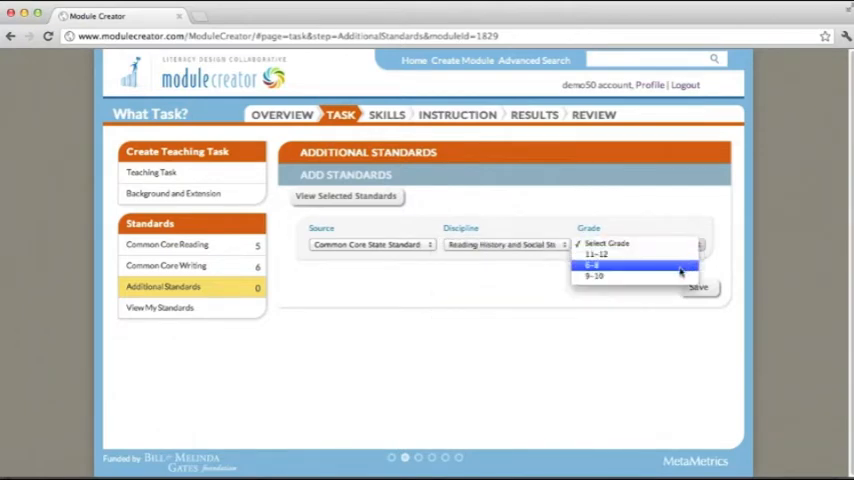
click(594, 265)
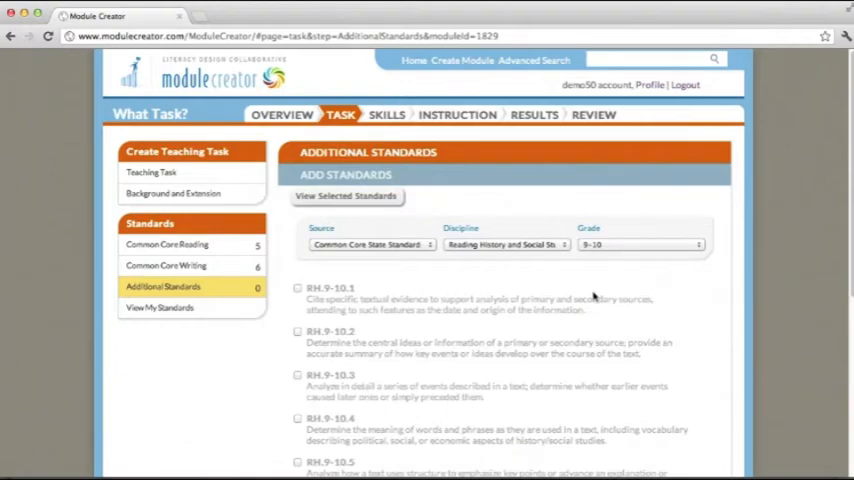
scroll(down, 3)
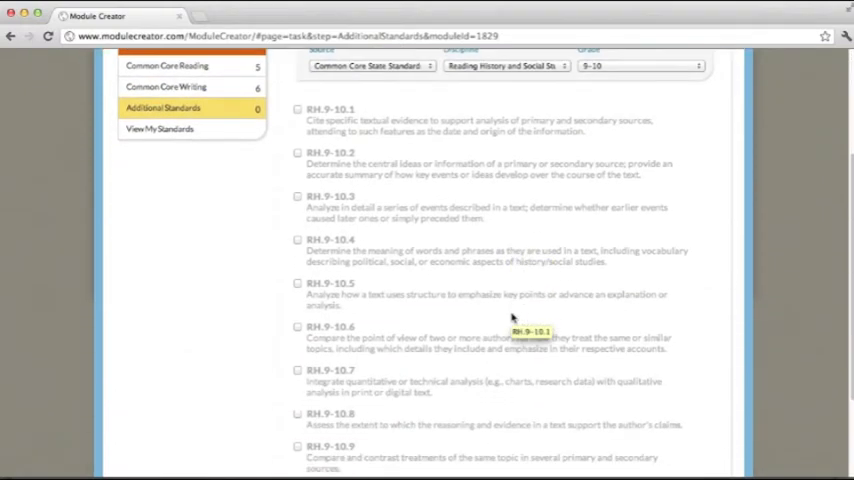
scroll(down, 3)
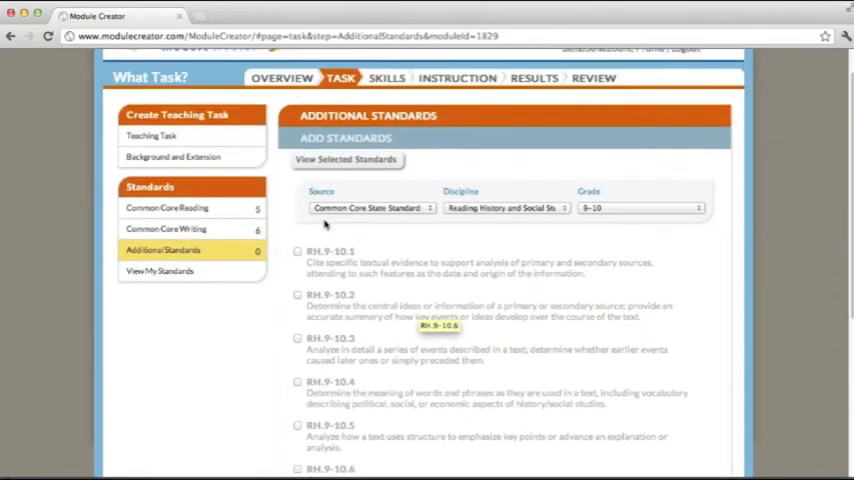
Tick RH.9-10.1 as an additional standard
click(298, 250)
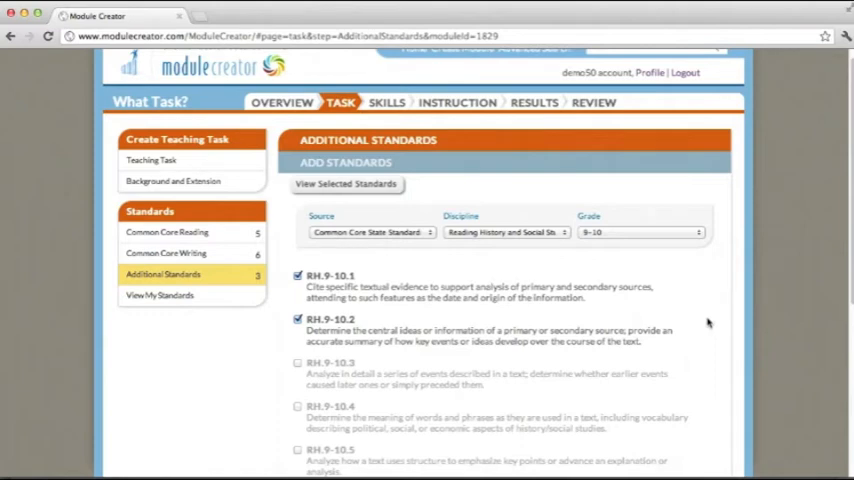
mouse_move(442, 290)
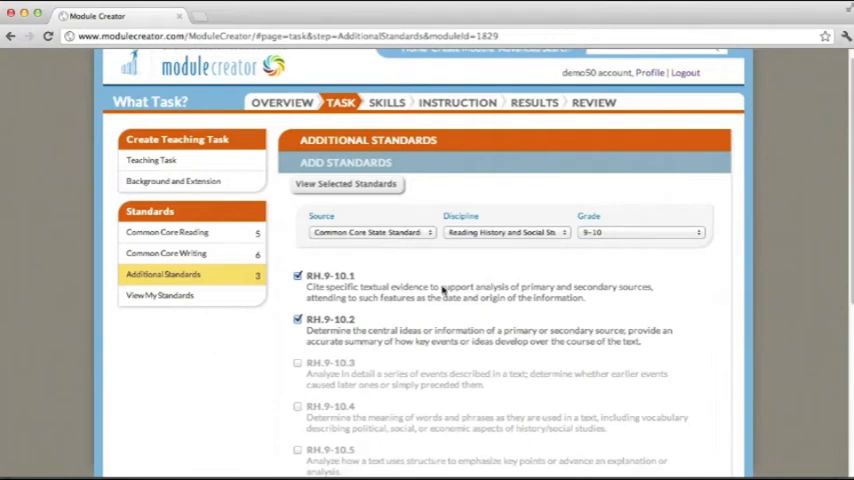
mouse_move(422, 264)
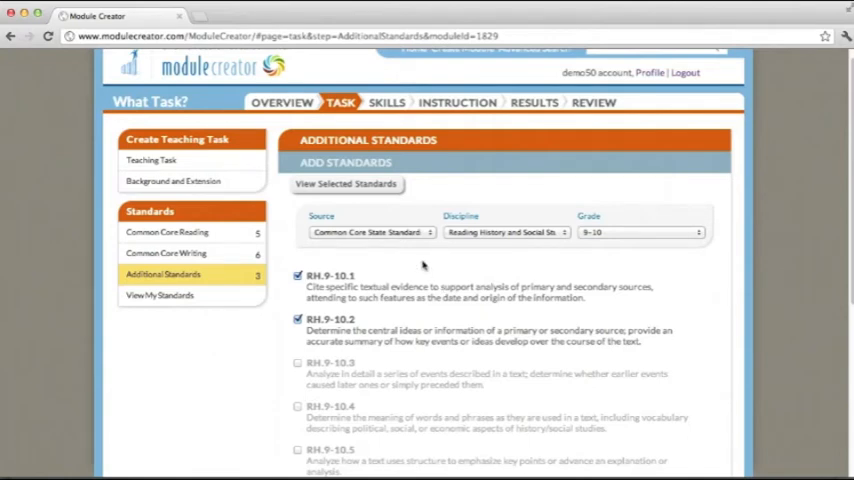
mouse_move(428, 258)
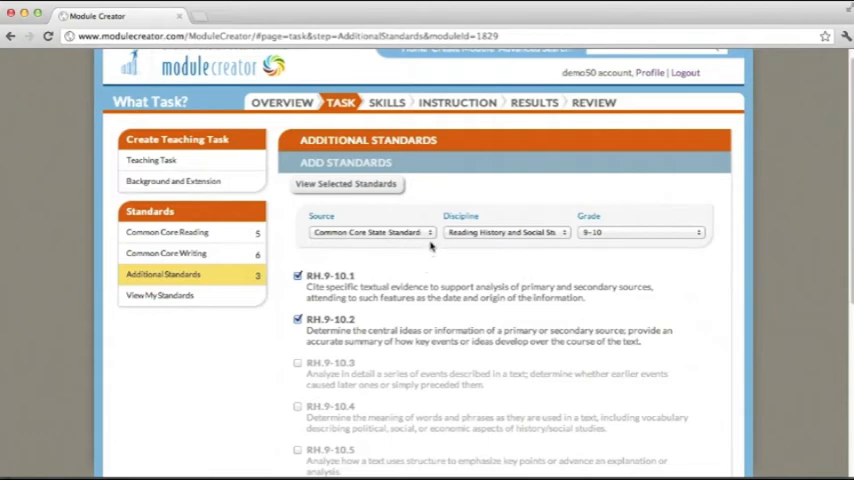
Filter standards to North Carolina, American History II, grades 9-12, and browse the list
click(367, 232)
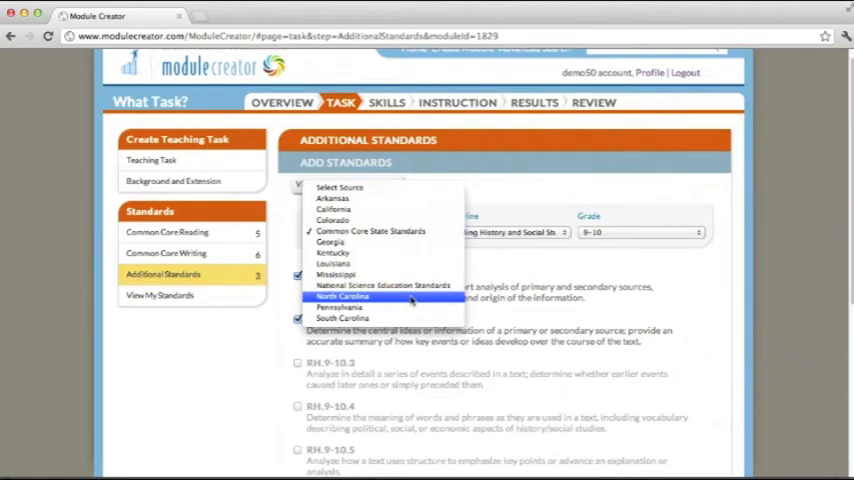
click(342, 296)
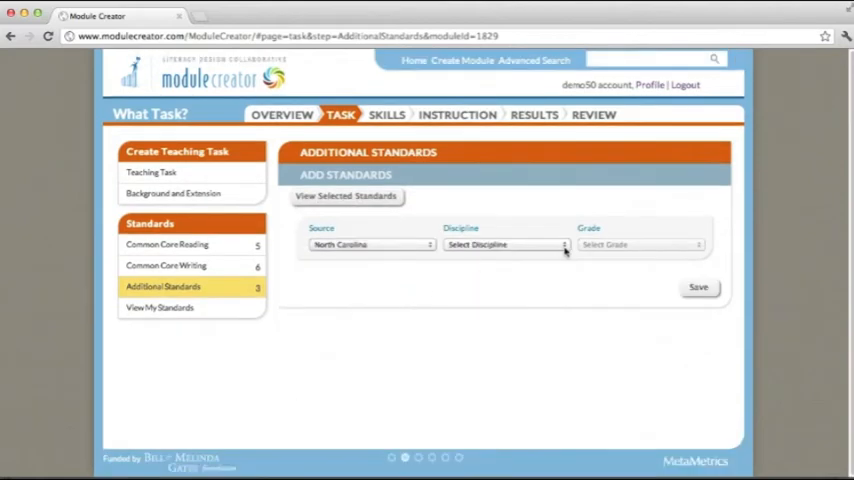
click(505, 244)
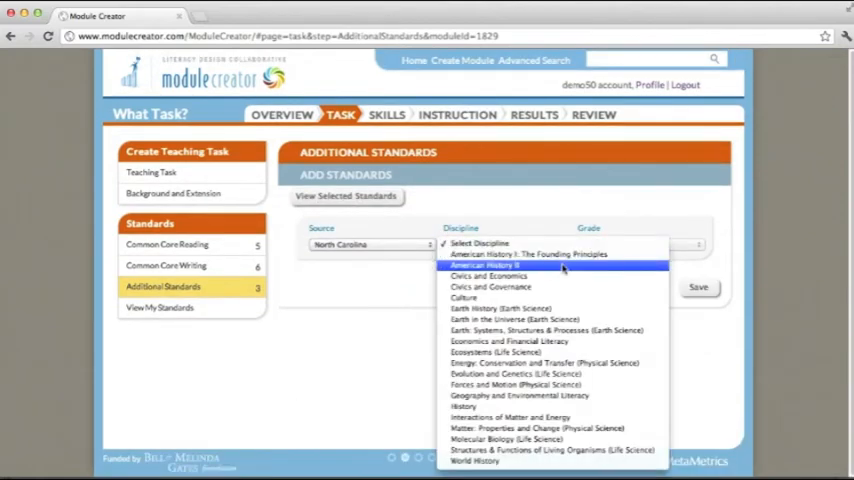
click(490, 265)
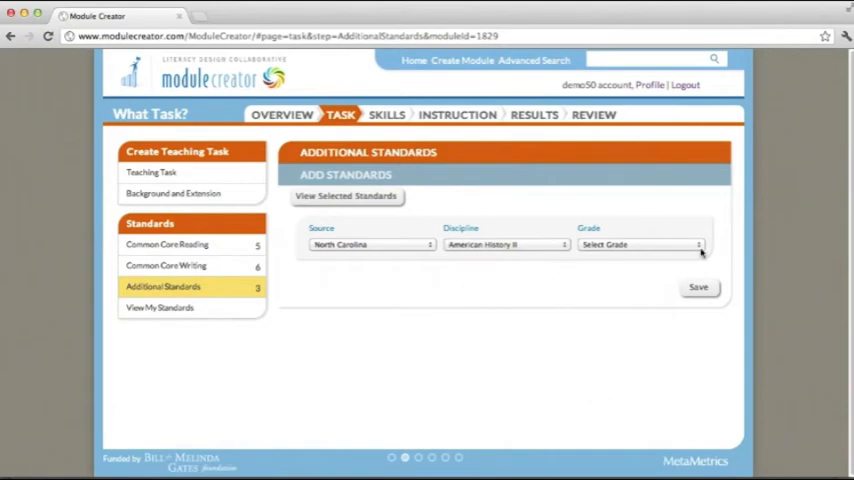
click(640, 245)
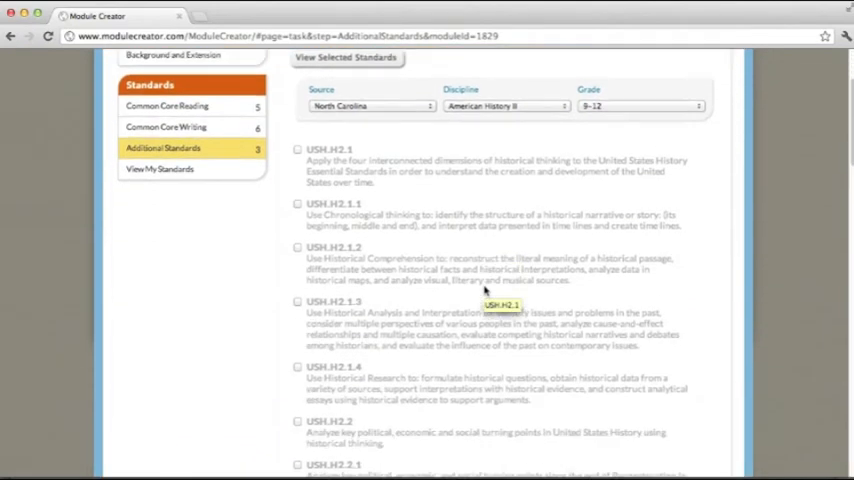
scroll(down, 3)
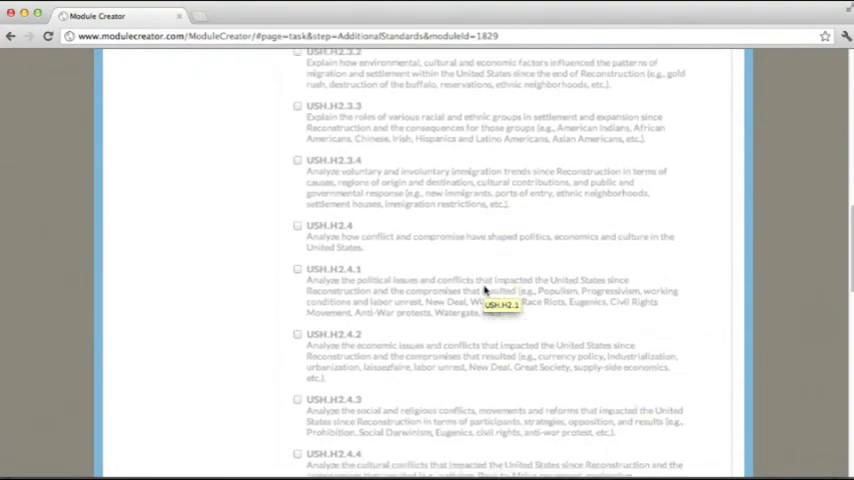
scroll(down, 3)
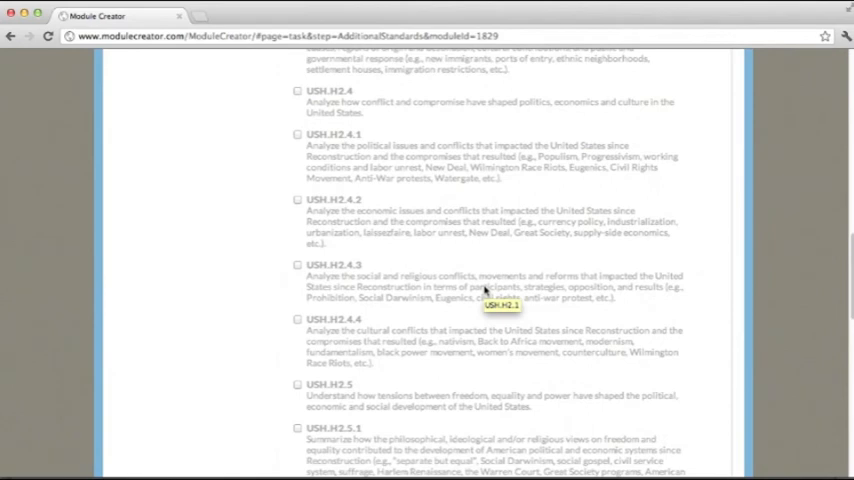
scroll(down, 3)
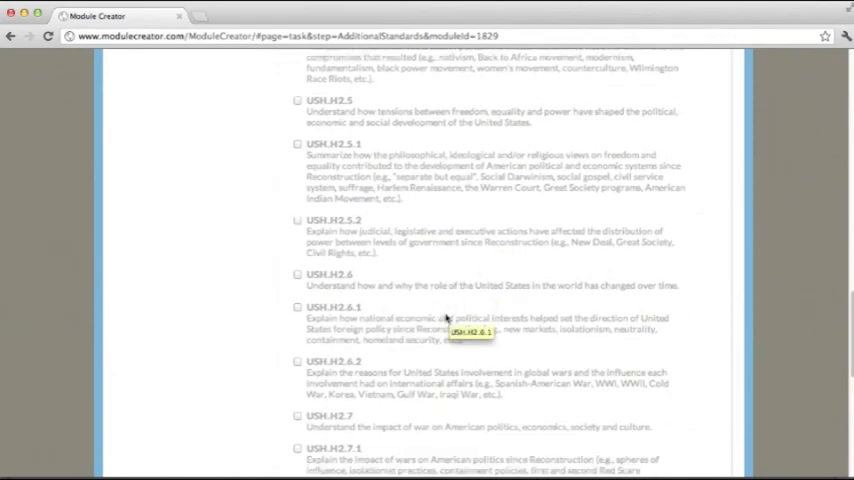
scroll(down, 3)
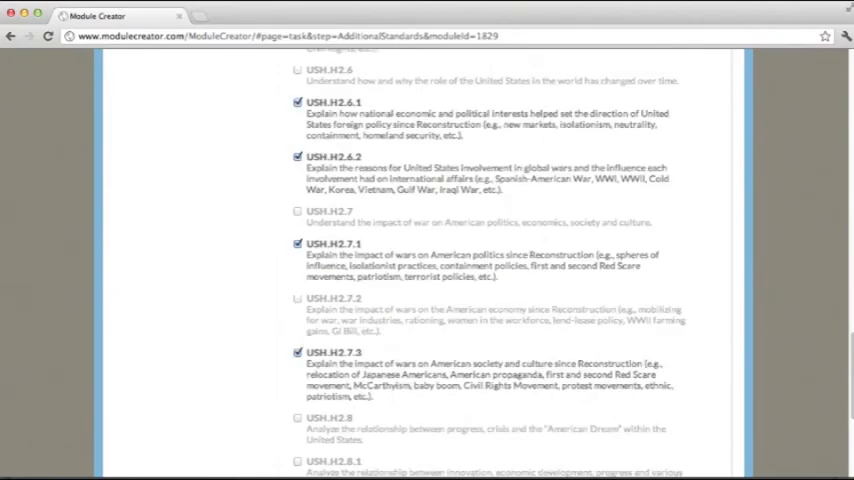
scroll(down, 3)
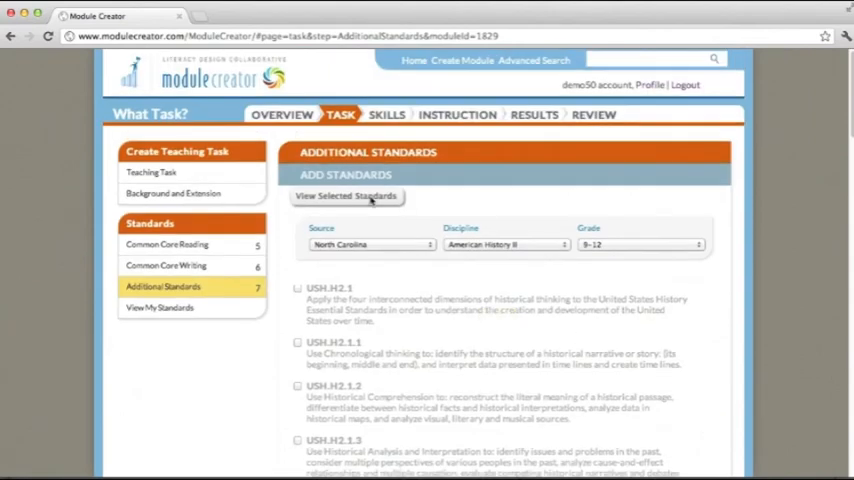
click(346, 195)
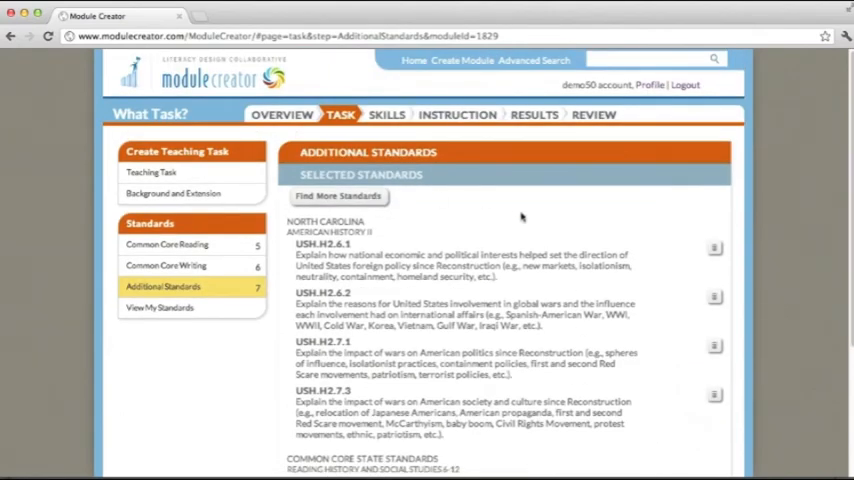
scroll(down, 3)
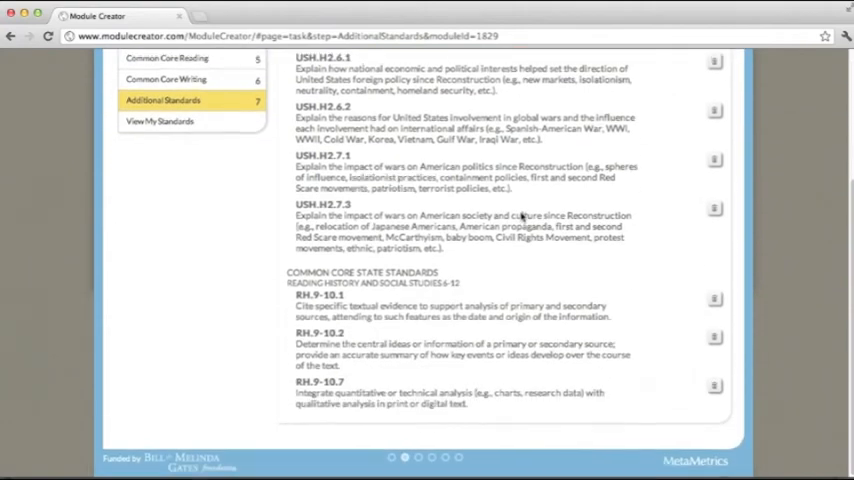
mouse_move(350, 378)
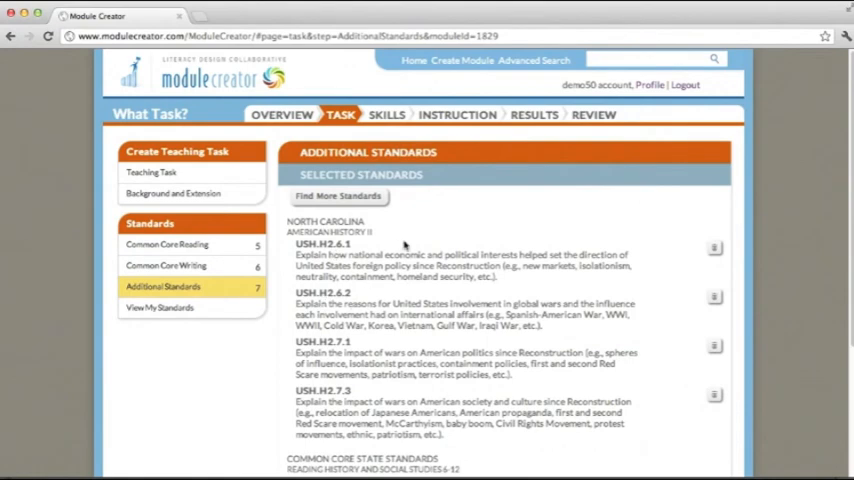
mouse_move(400, 244)
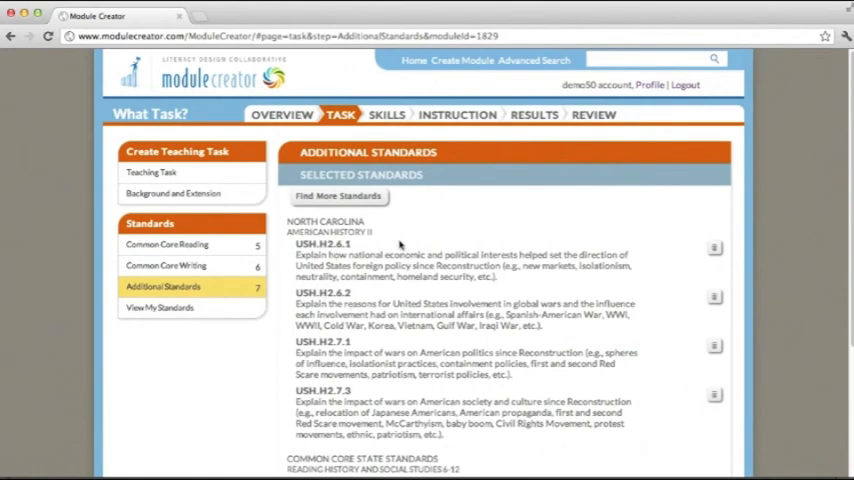
click(337, 195)
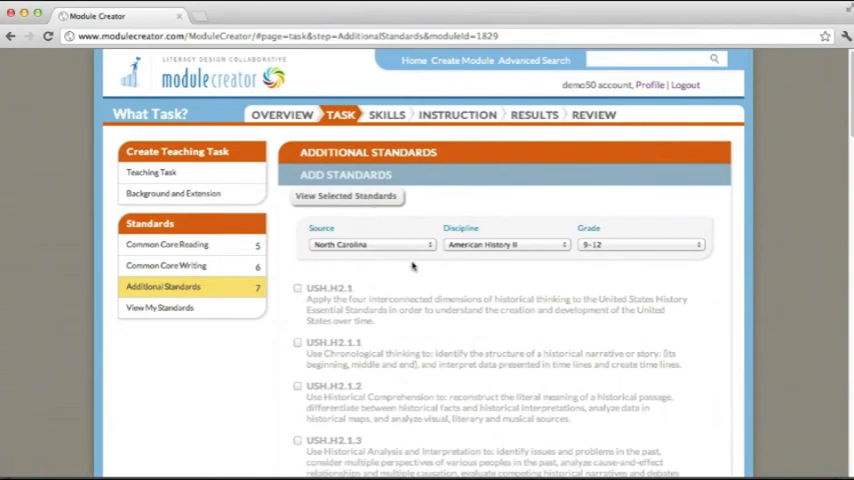
click(371, 244)
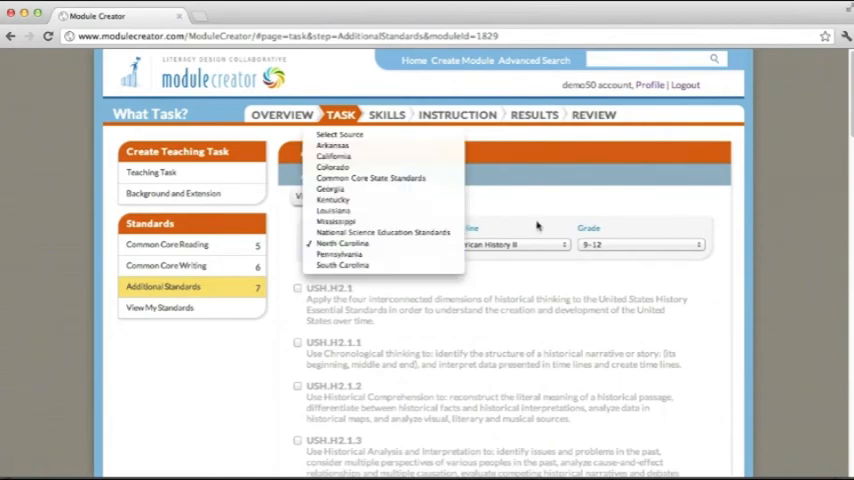
click(342, 243)
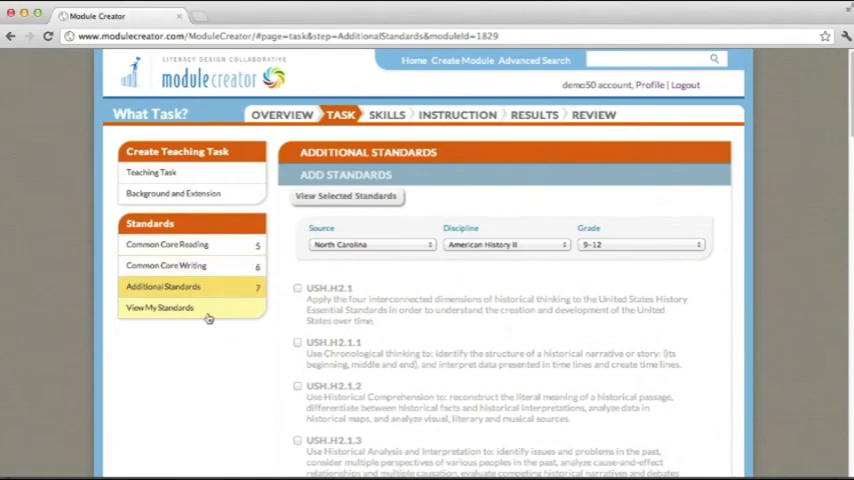
Scroll through View My Standards listing anchor, North Carolina and RH.9-10 standards
click(159, 307)
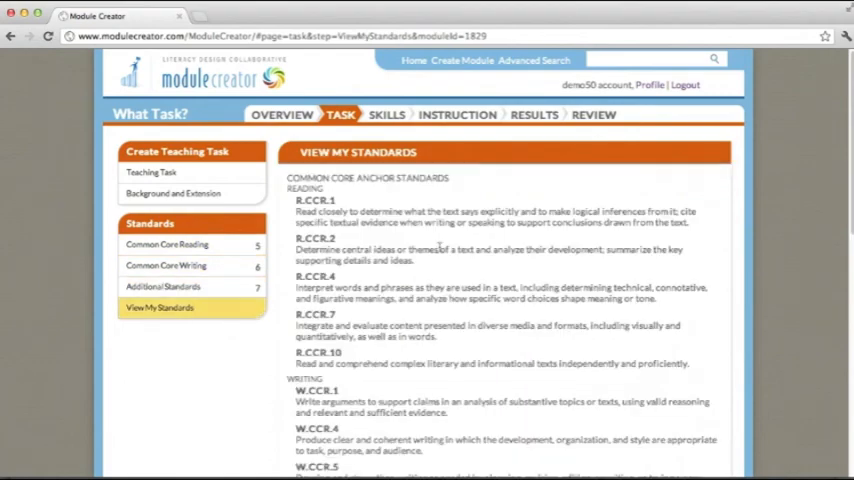
scroll(down, 3)
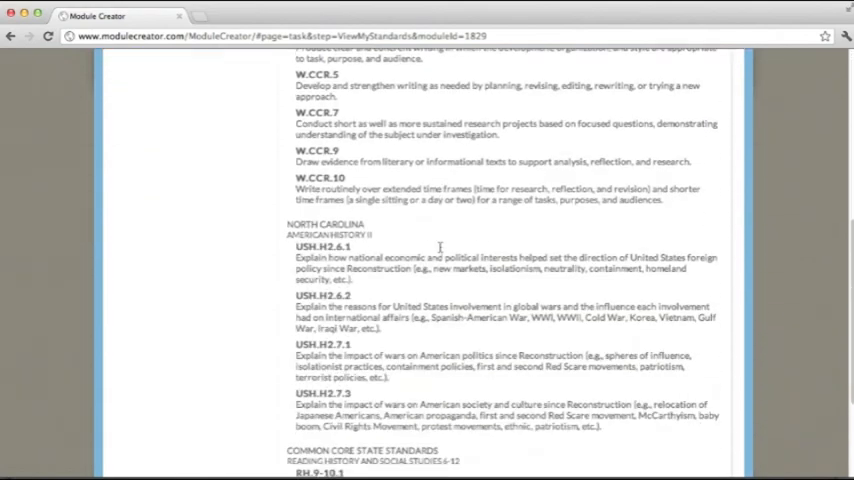
scroll(down, 3)
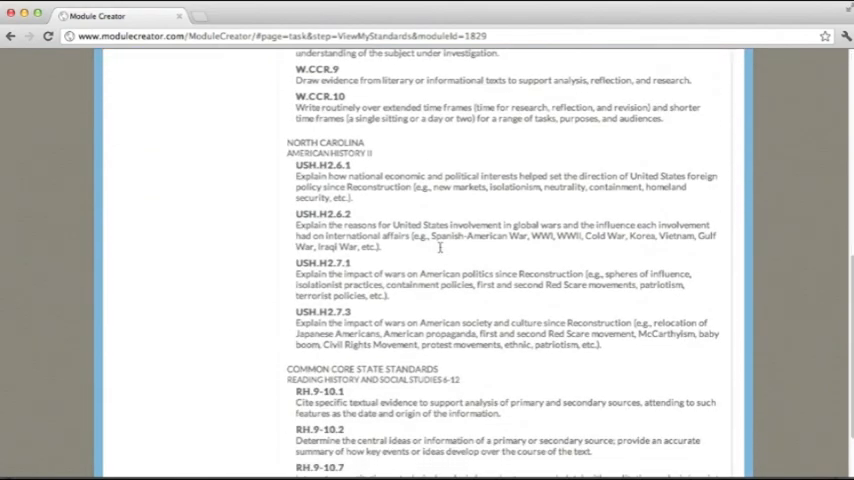
scroll(down, 3)
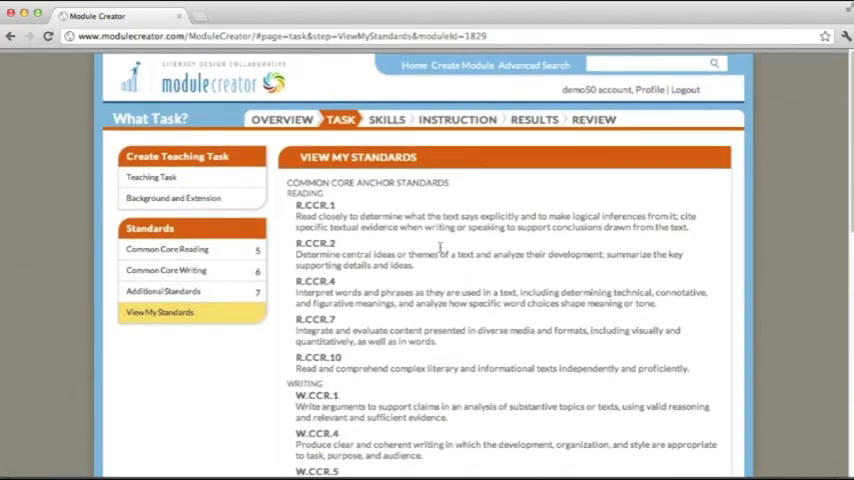
scroll(down, 3)
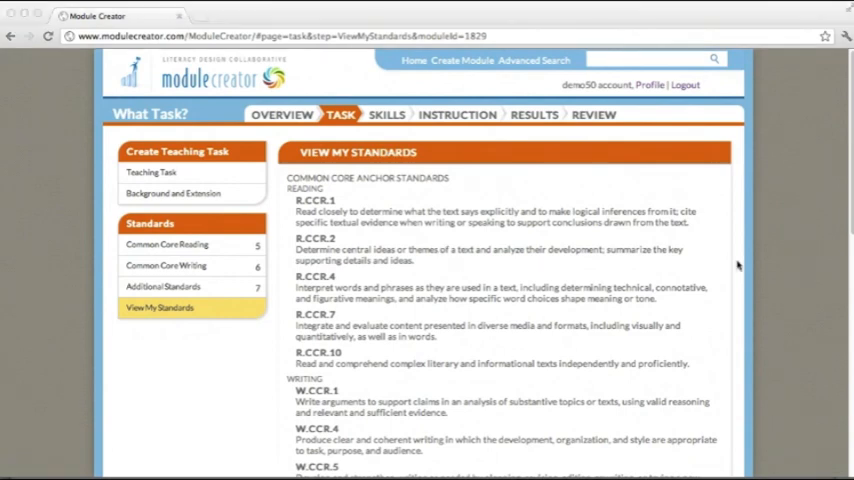